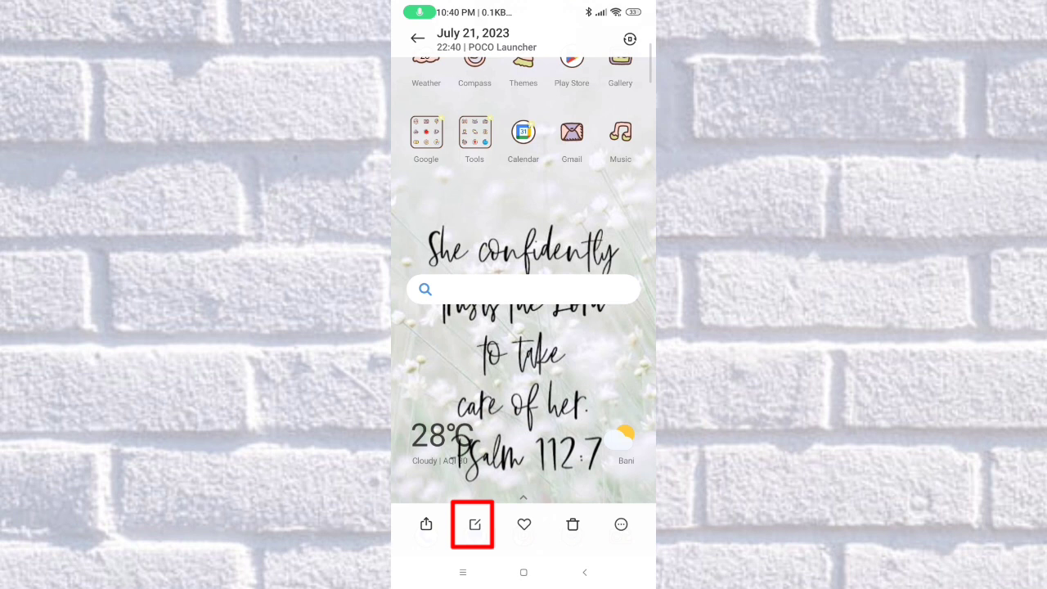
- Open the screenshot in the editor and browse the tool row for Text and Doodle
left_click(474, 524)
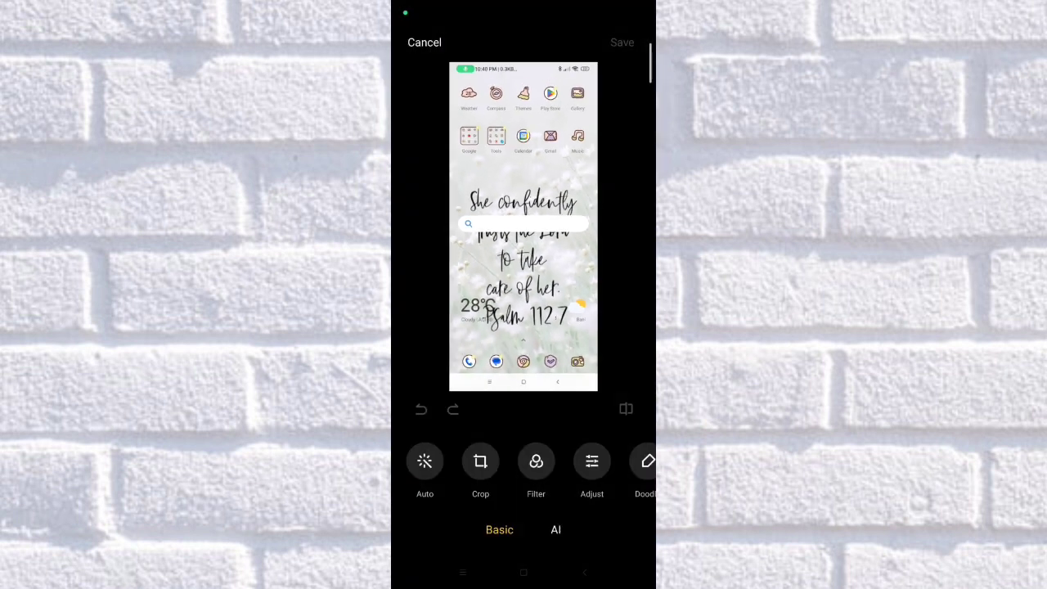
scroll("left", 3)
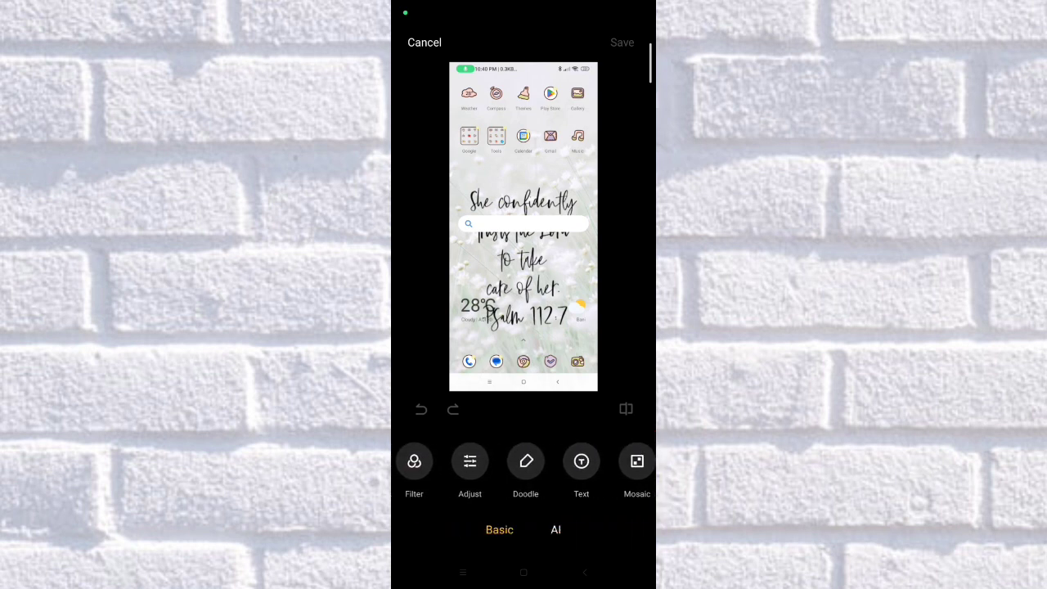
scroll("left", 3)
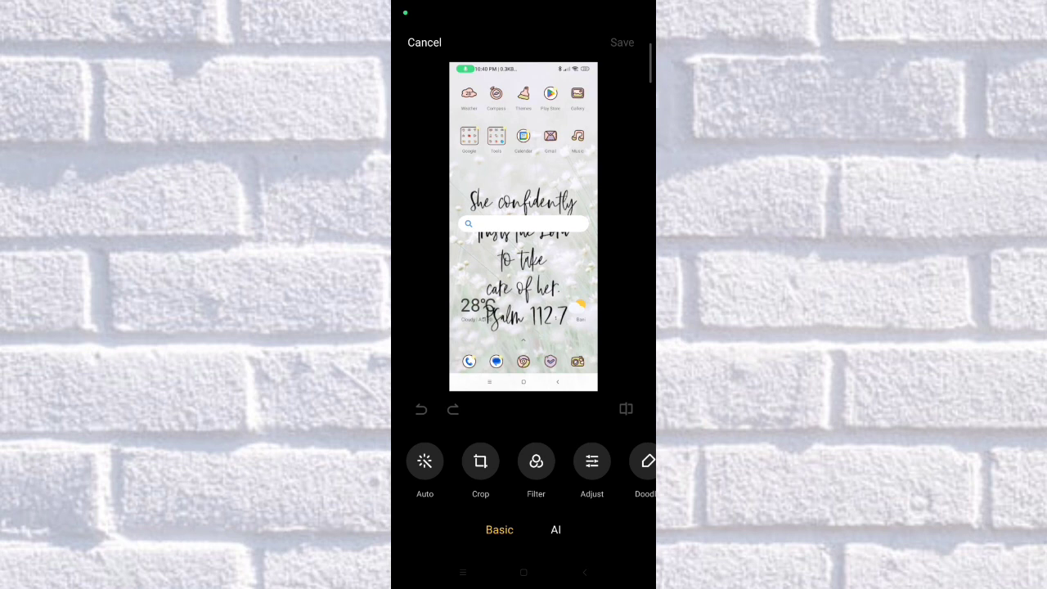
scroll("left", 3)
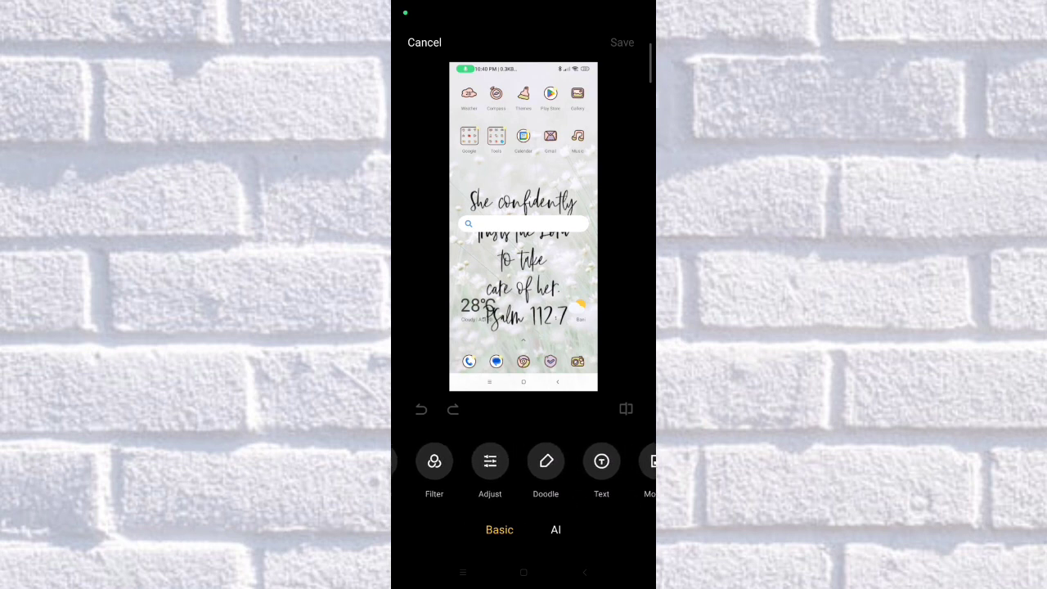
scroll("left", 3)
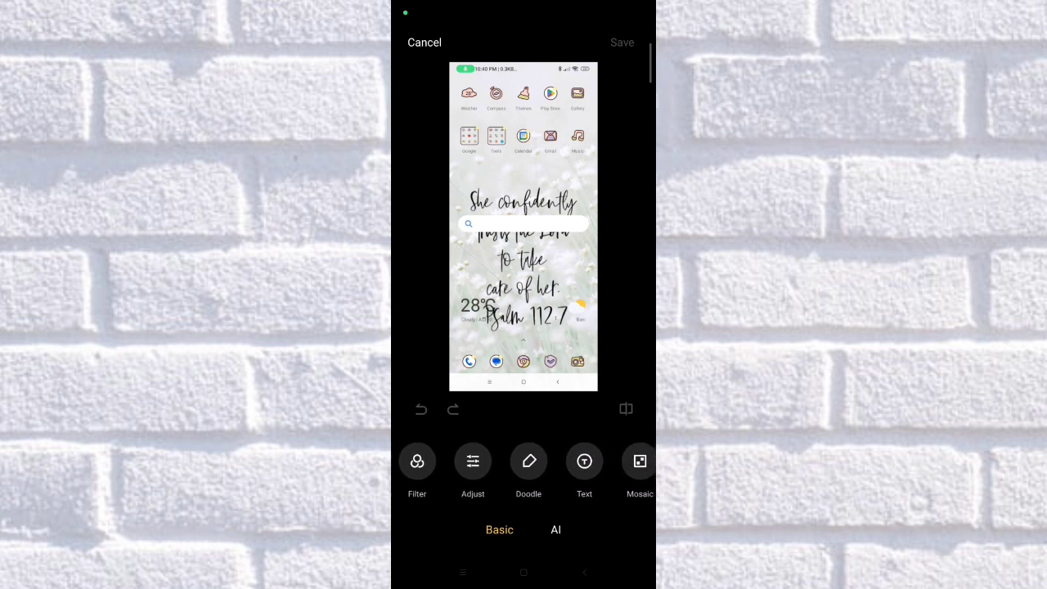
- Add a plain-style text box reading 'kdidbsksvkdms' and begin editing its content
left_click(584, 460)
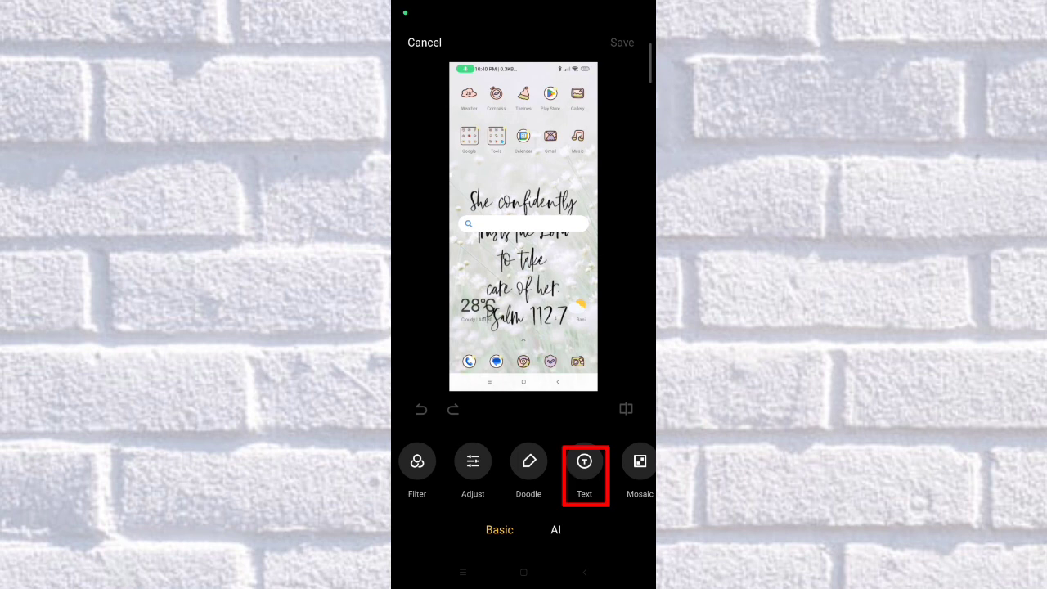
left_click(584, 460)
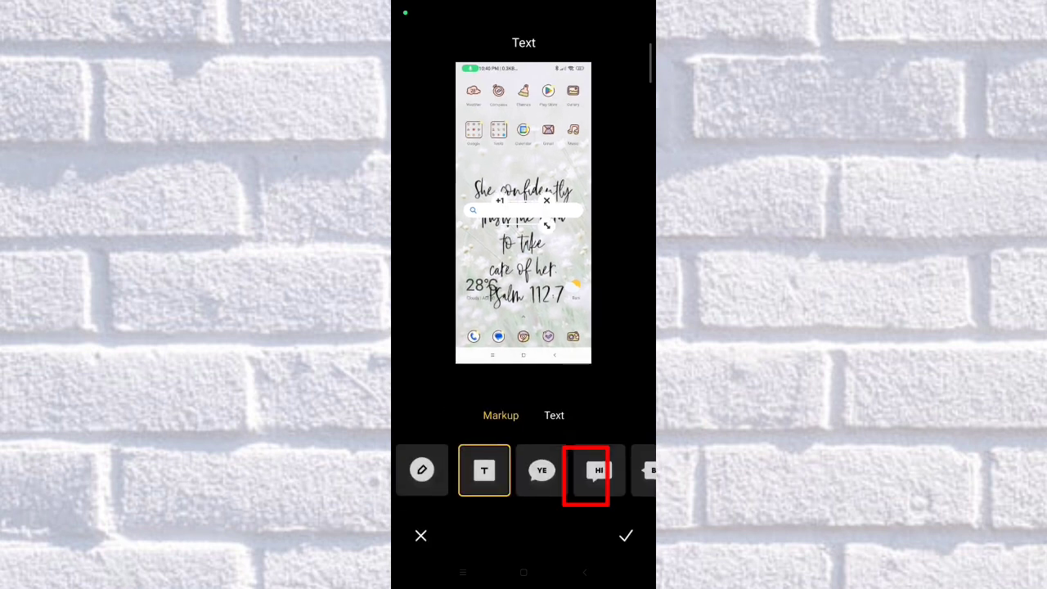
left_click(485, 471)
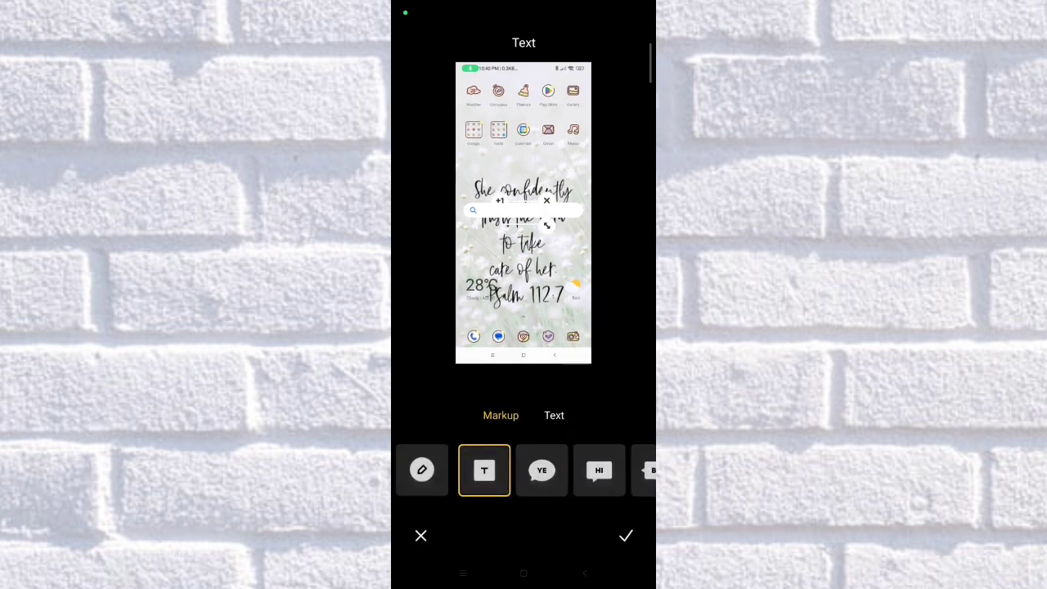
left_click(524, 211)
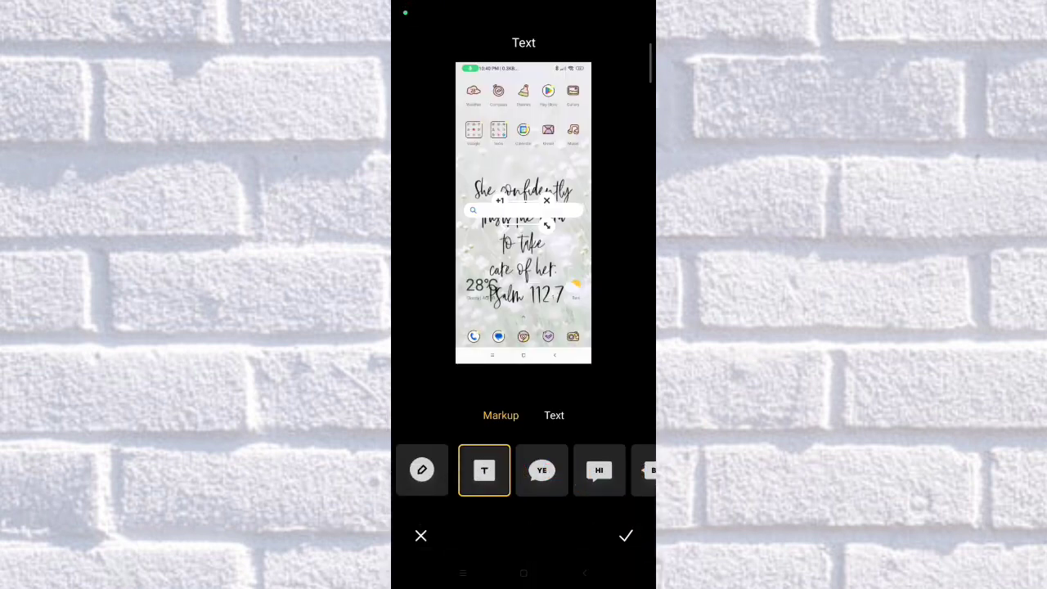
left_click(484, 469)
type("kdidbsksvkdms")
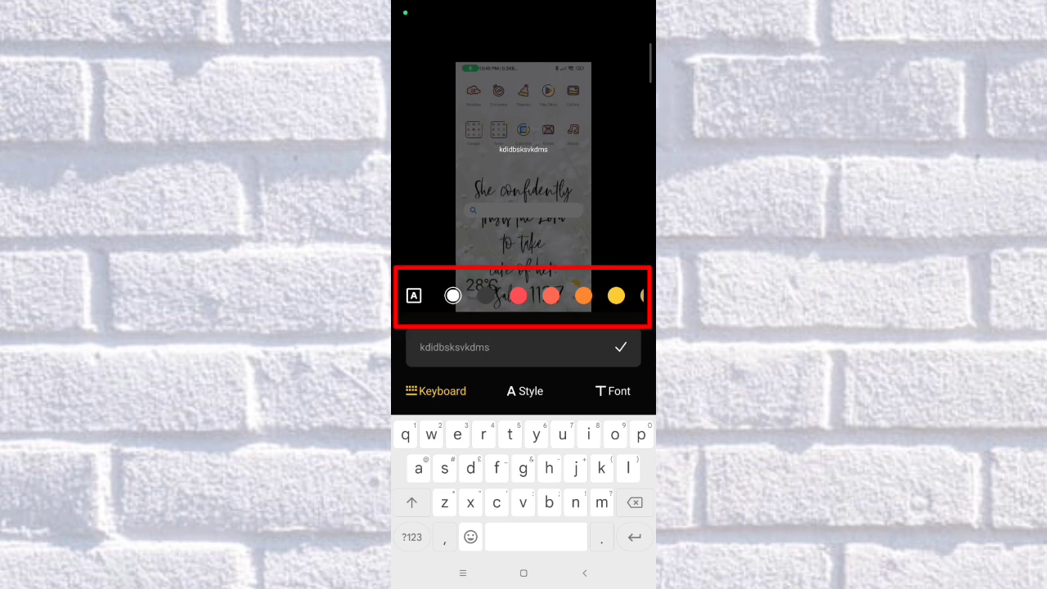
- Color the 'kdidbsksvkdms' label yellow-green, confirm it, and apply it mid-screenshot
left_click(453, 295)
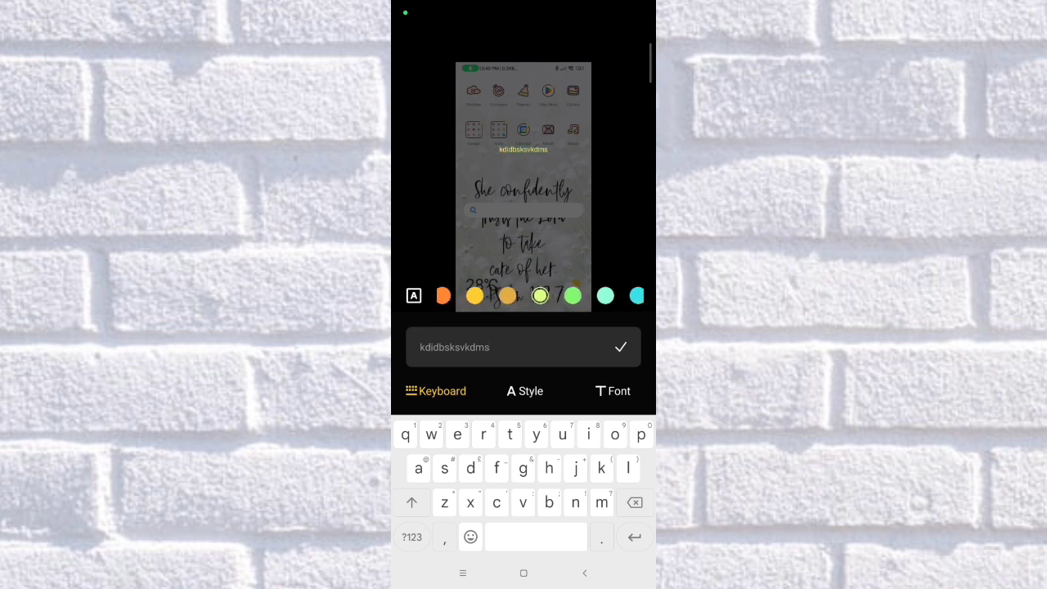
left_click(525, 391)
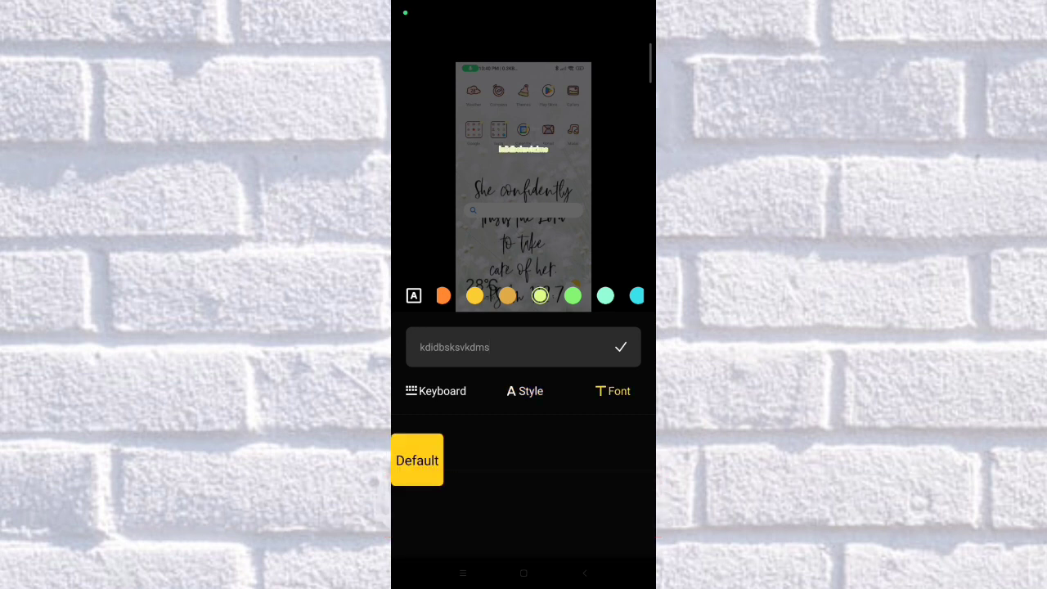
left_click(621, 347)
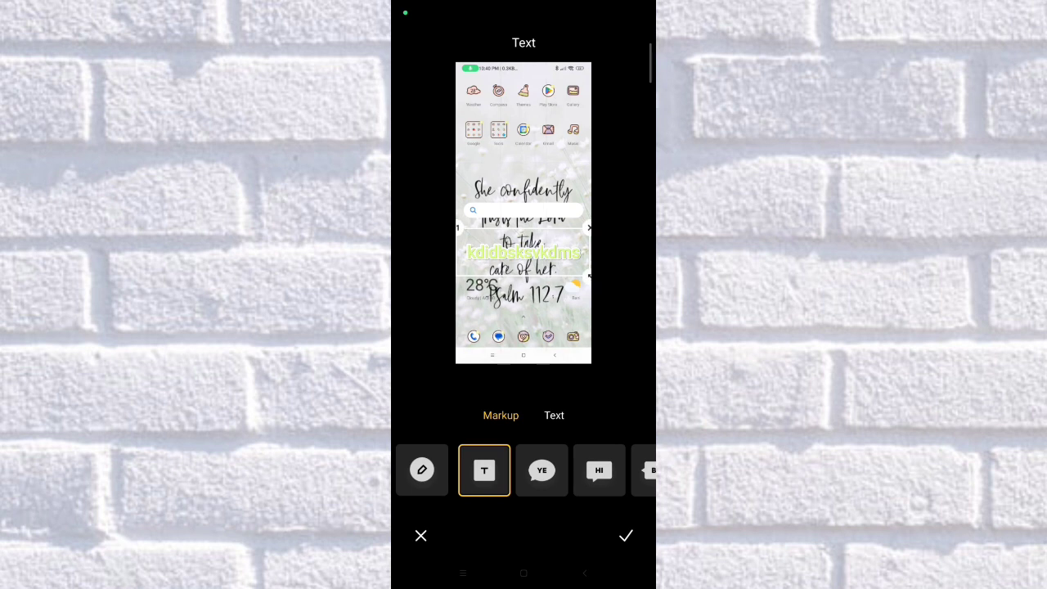
left_click(626, 536)
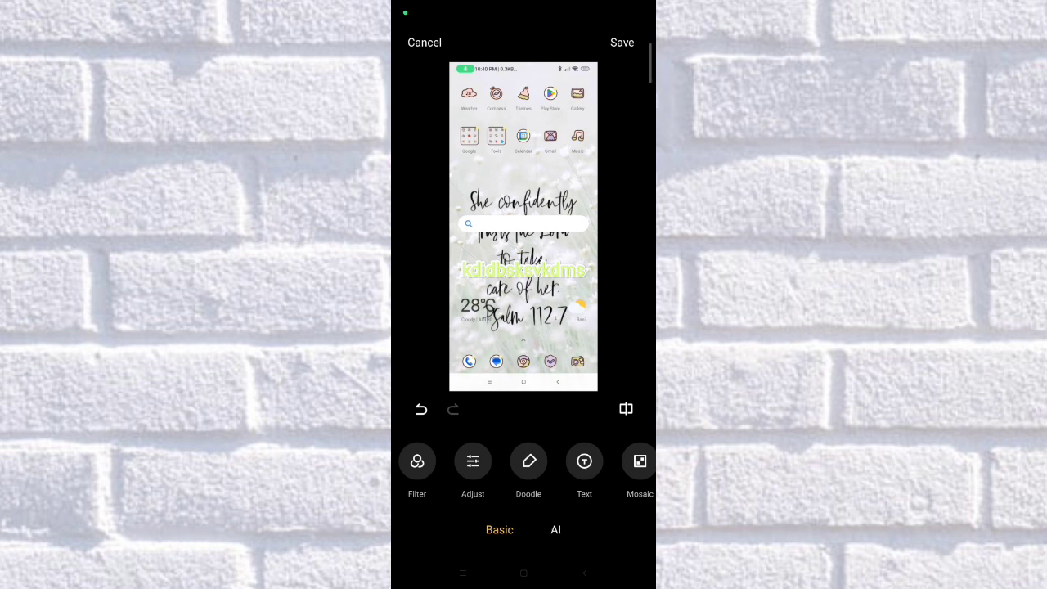
- Draw in red with Doodle, undoing two messy scribbles to leave a heart
scroll("left", 3)
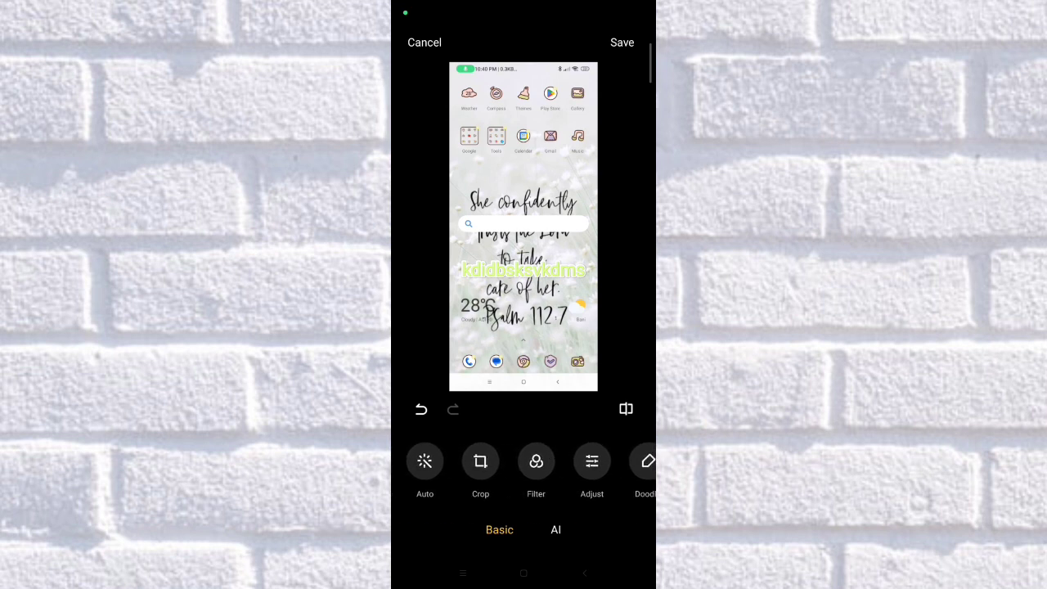
left_click(646, 460)
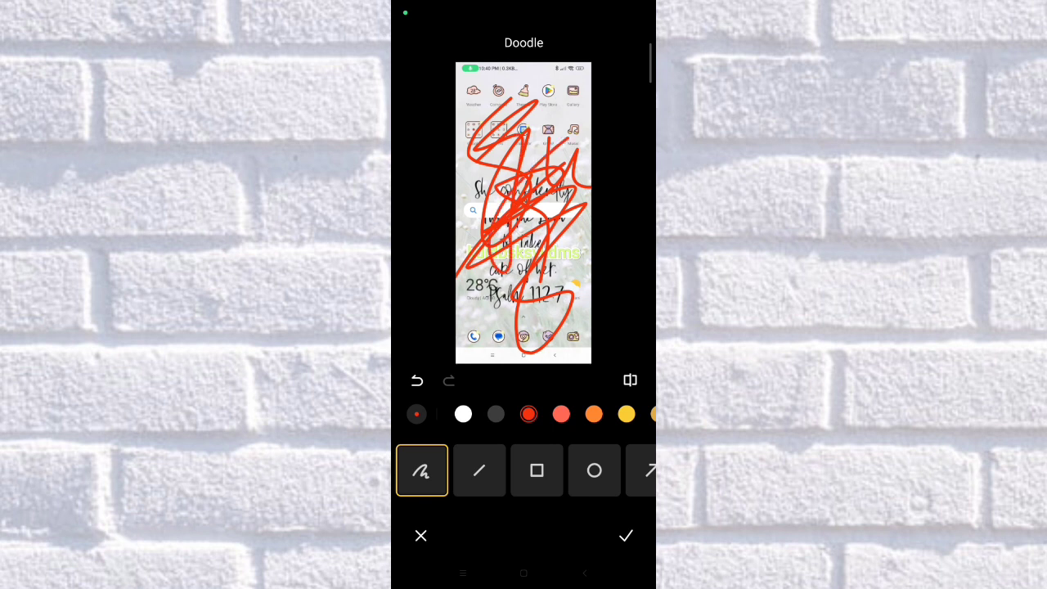
left_click(417, 381)
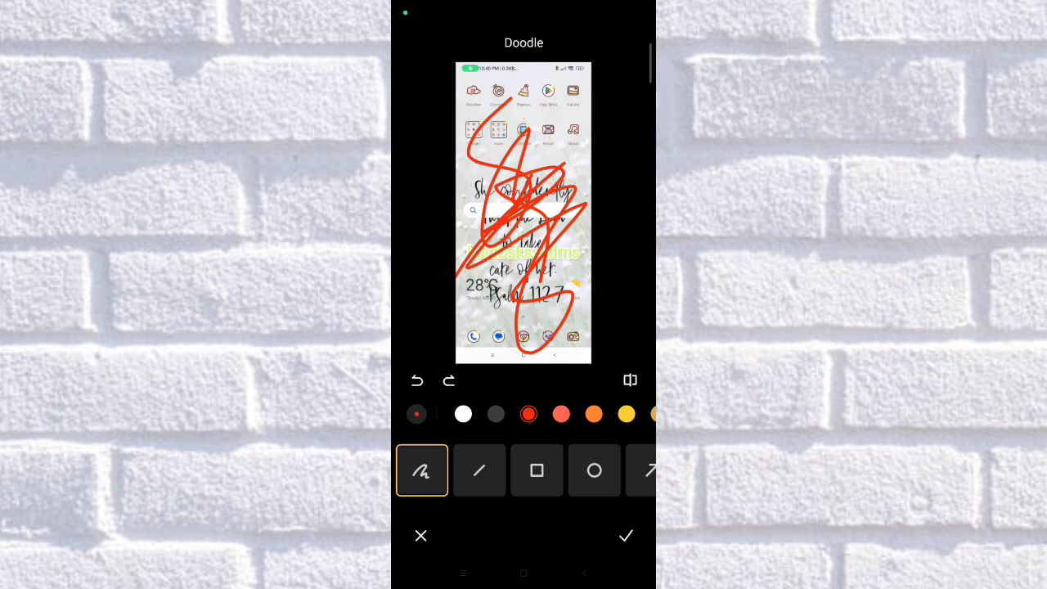
left_click(418, 380)
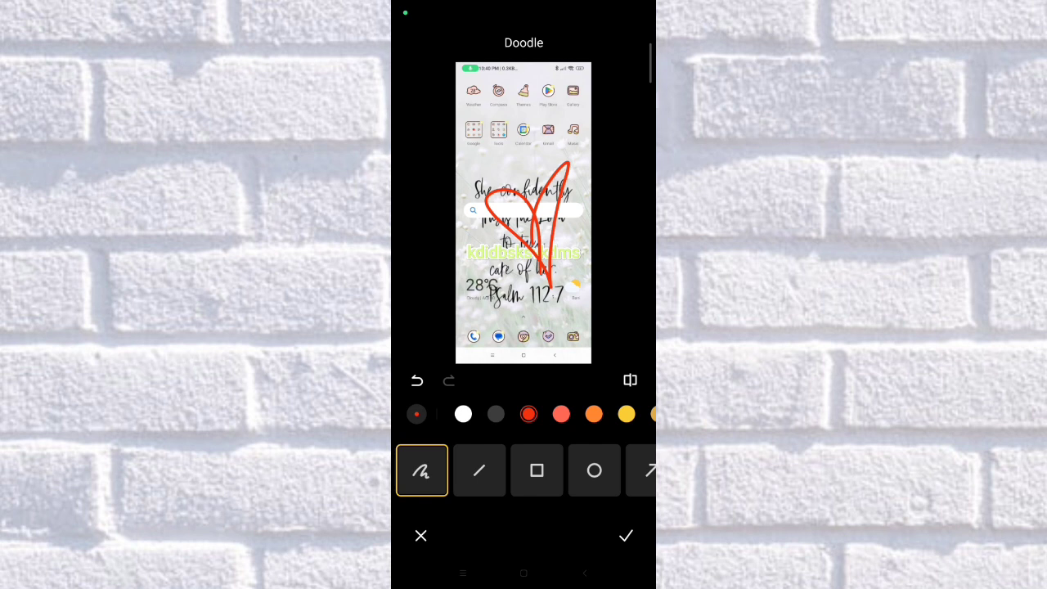
- Apply the red heart doodle and save the edited screenshot to the gallery
left_click(626, 536)
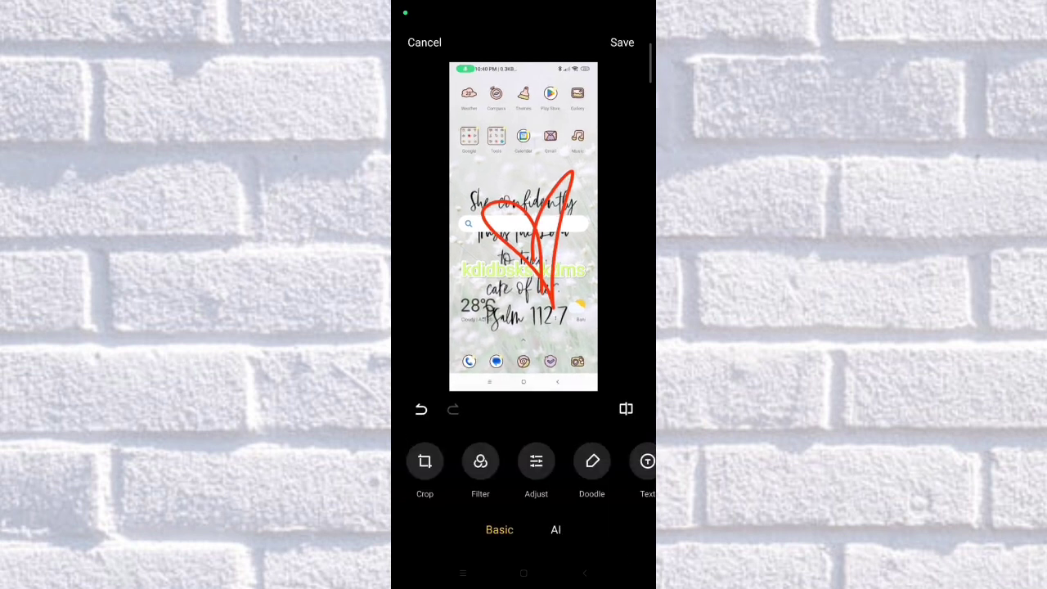
left_click(622, 42)
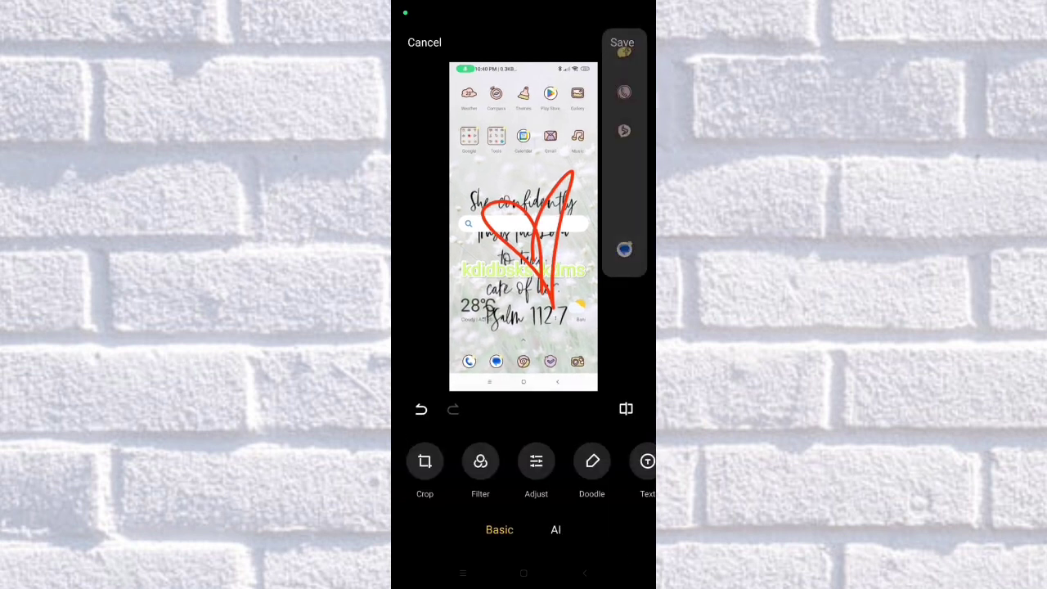
left_click(621, 43)
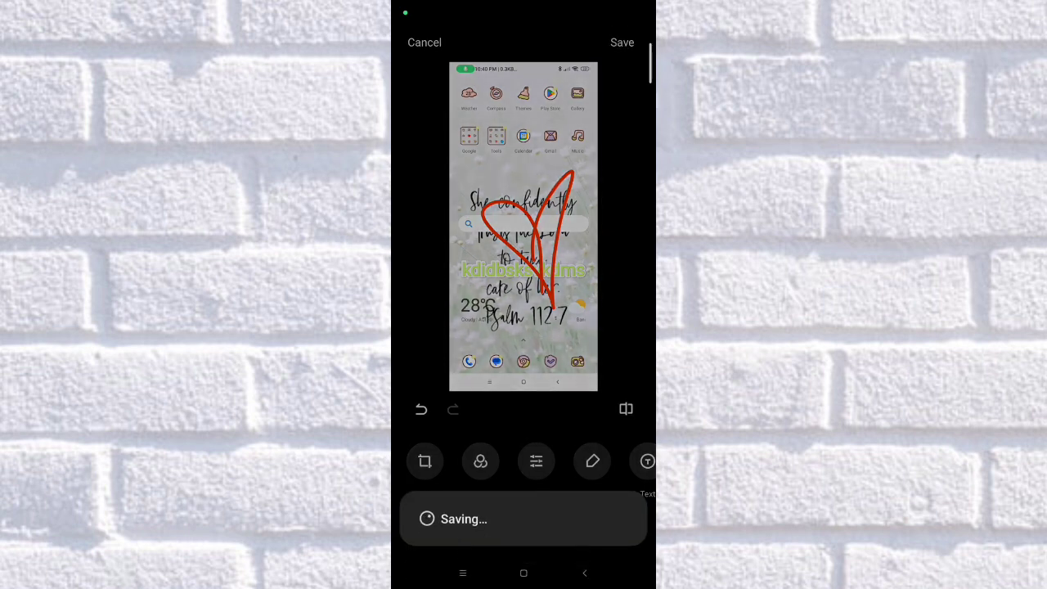
left_click(622, 42)
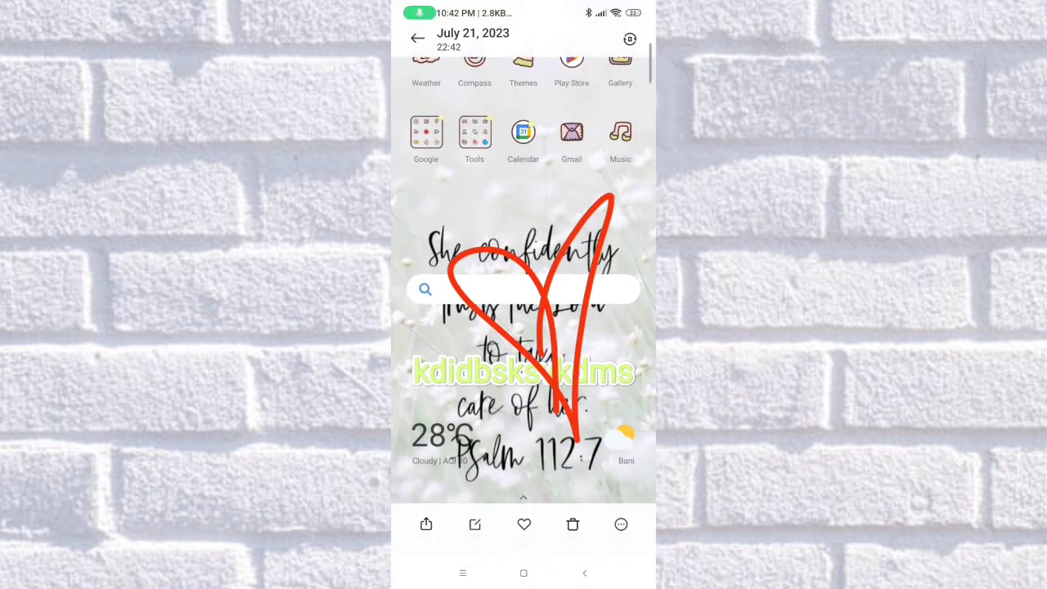